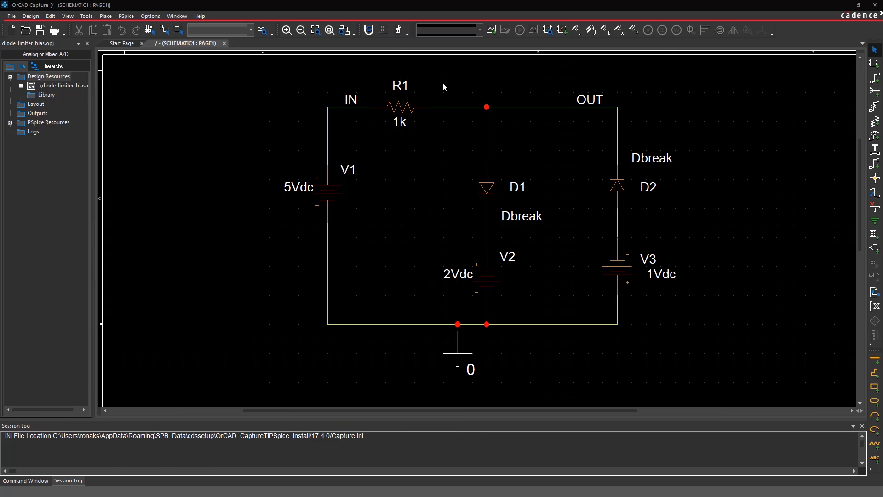
Create a new simulation profile named 'bias'
click(491, 30)
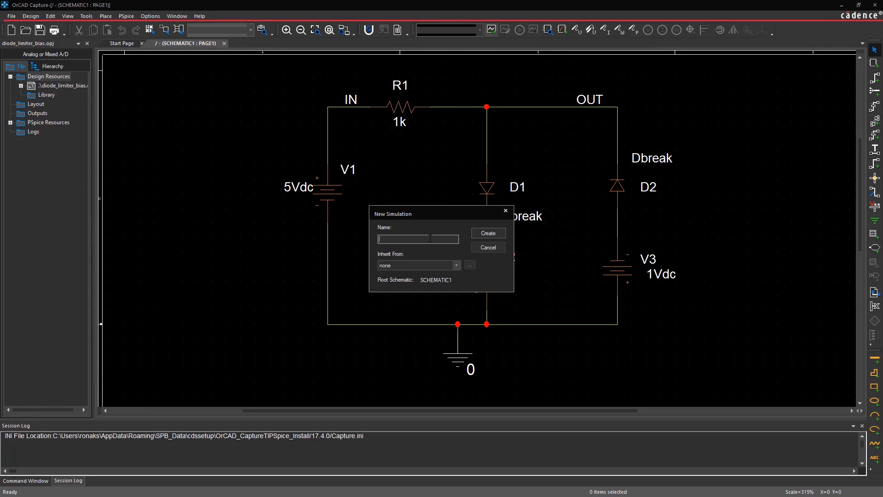
text(bias)
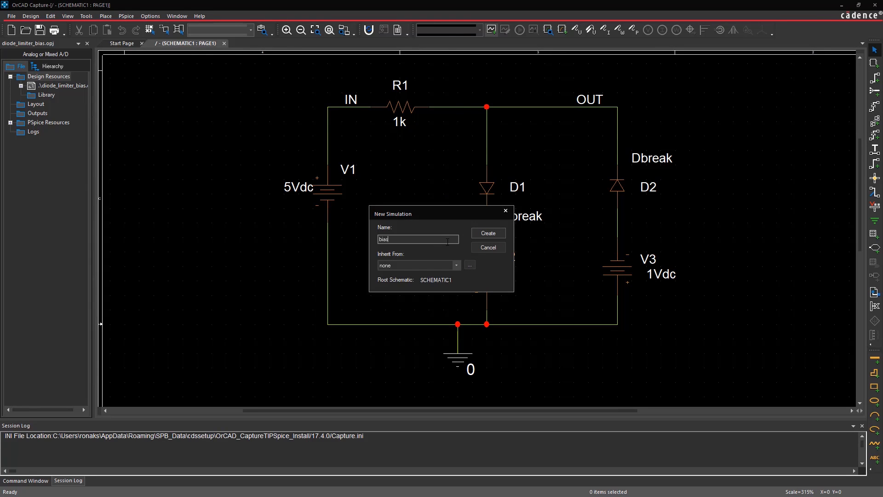
click(486, 233)
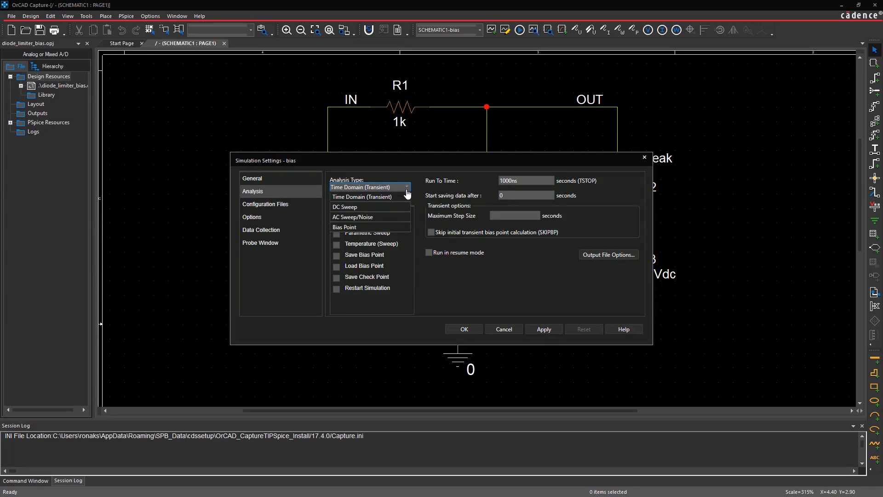
Set the bias profile's analysis type to Bias Point
click(344, 226)
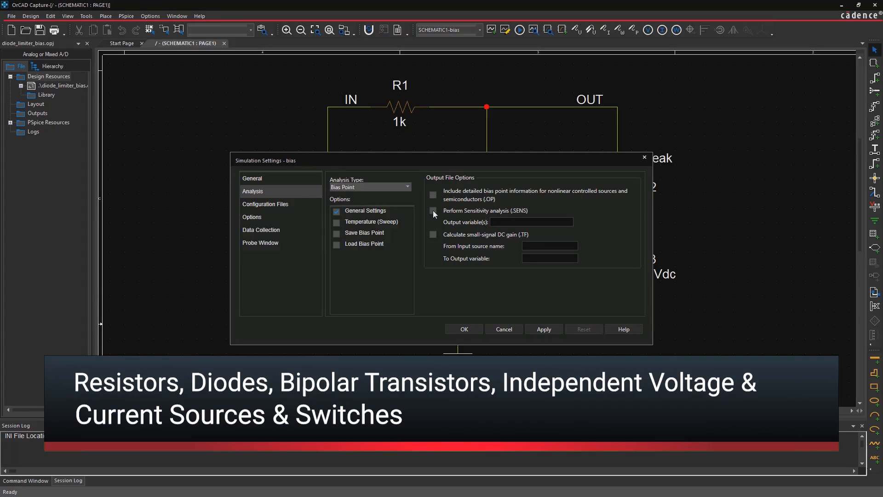
Enable Perform Sensitivity analysis (.SENS) with output variable V(OUT)
click(433, 211)
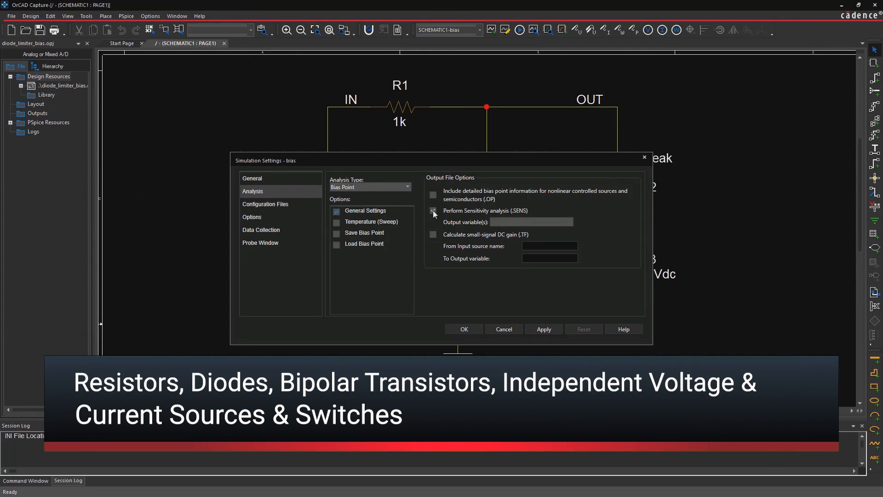
click(432, 210)
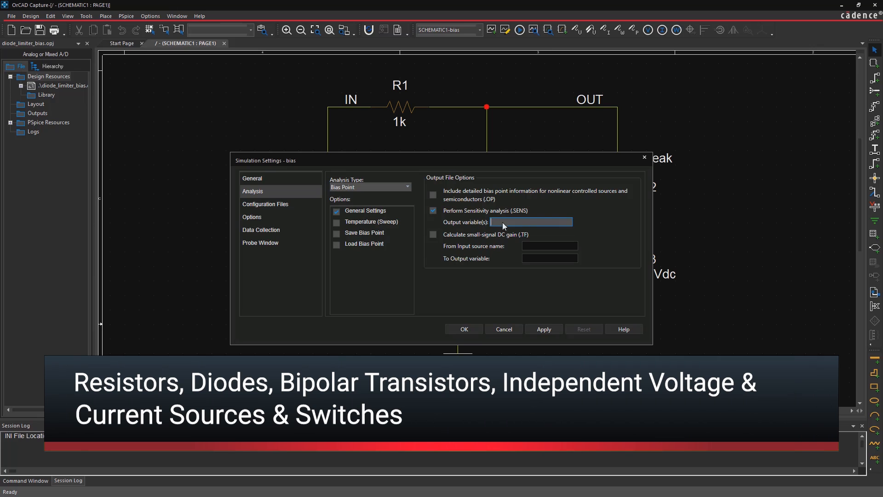
text(V(OUT))
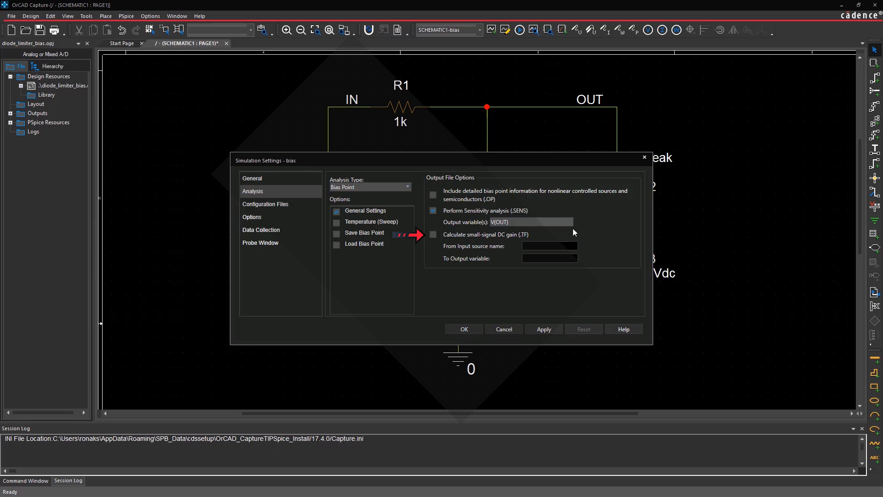
mouse_move(489, 311)
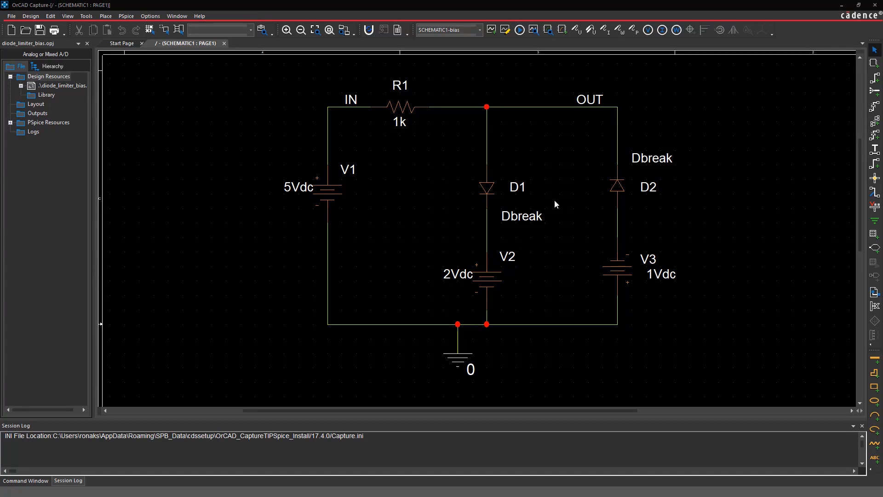
mouse_move(648, 30)
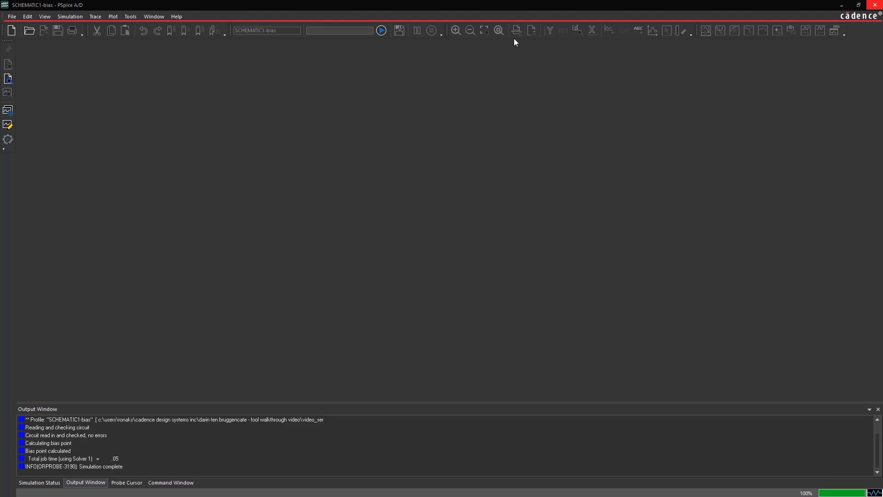
mouse_move(779, 21)
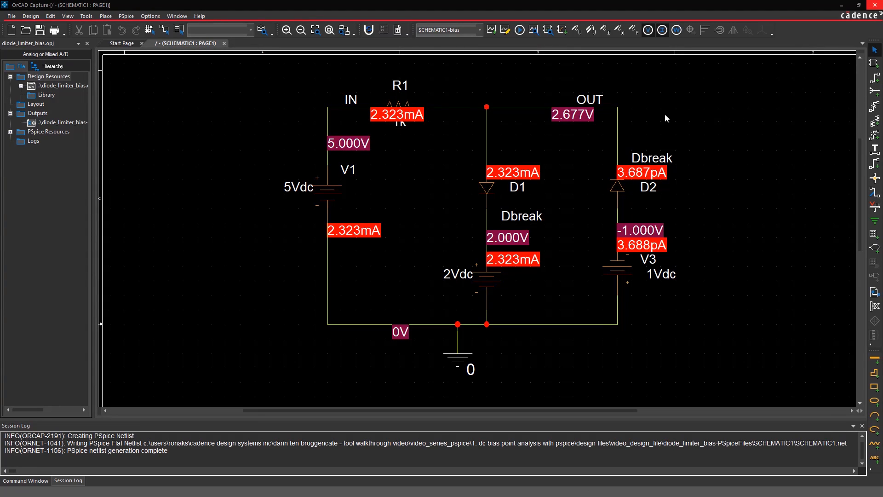
Change source V1's value from 5Vdc to 4Vdc
double_click(348, 143)
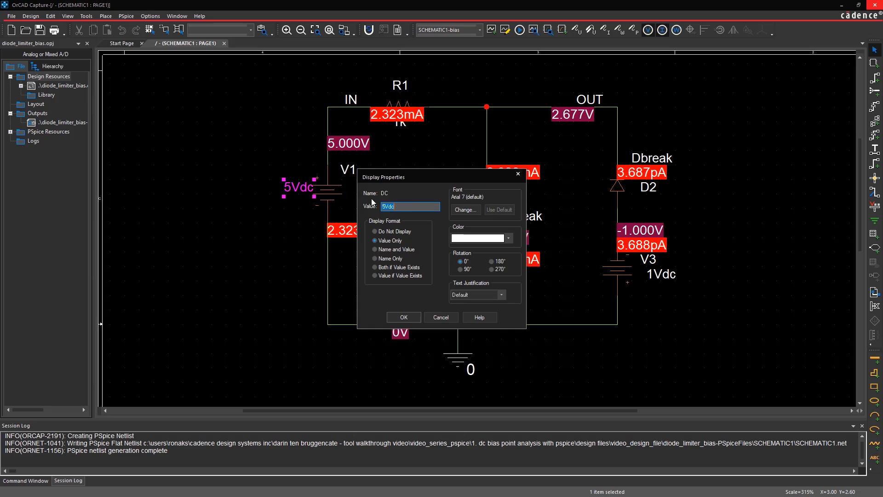
text(4Vdc)
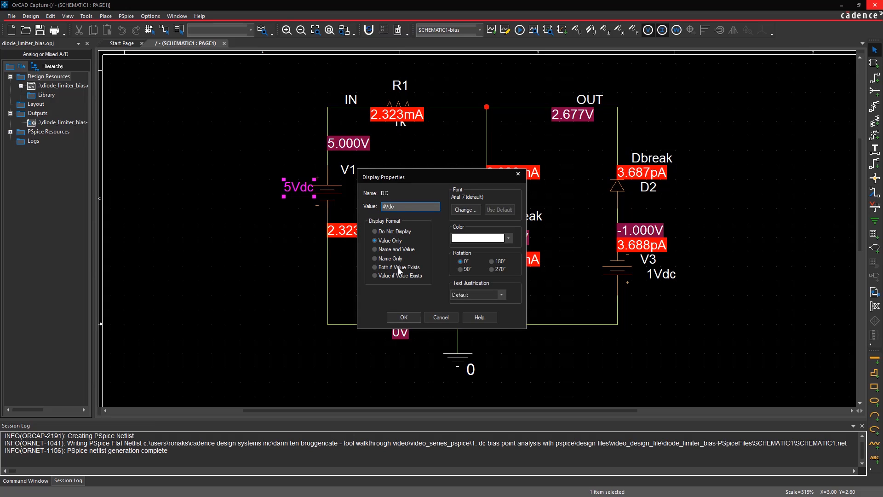
click(404, 317)
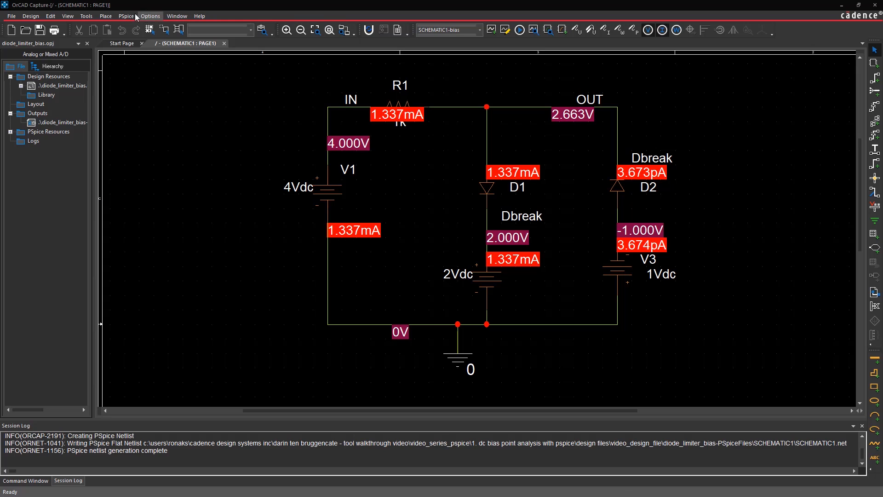
Review V(OUT) DC sensitivities in bias.out, then return to SCHEMATIC1 : PAGE1
click(126, 15)
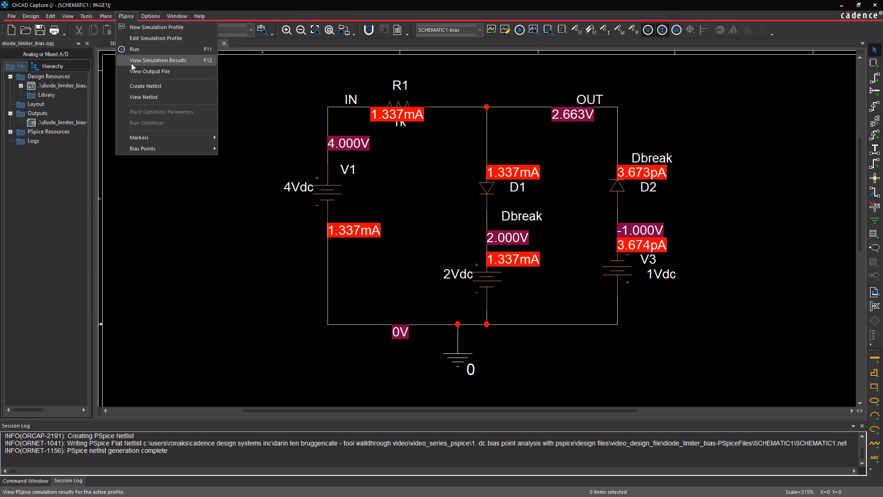
click(150, 71)
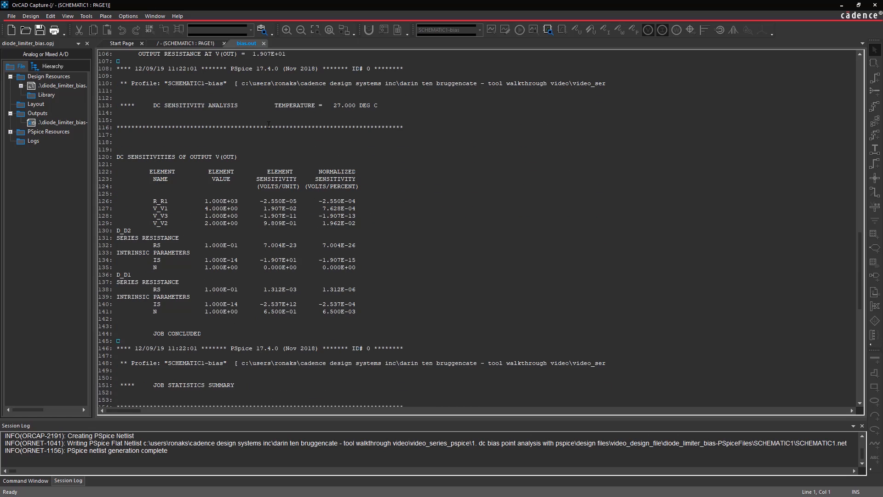
scroll(down, 3)
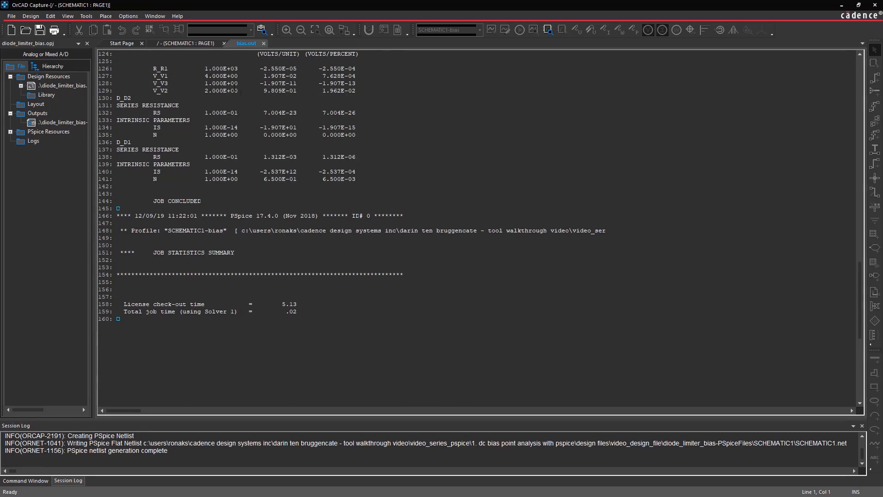
click(185, 44)
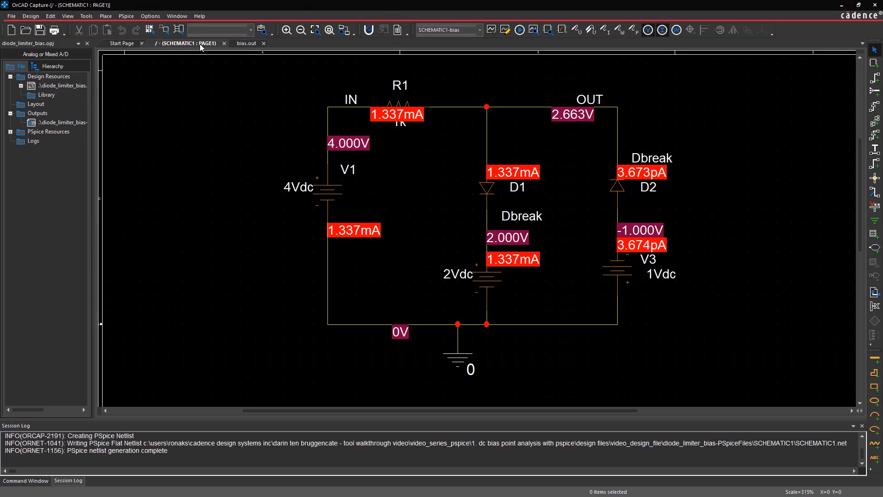